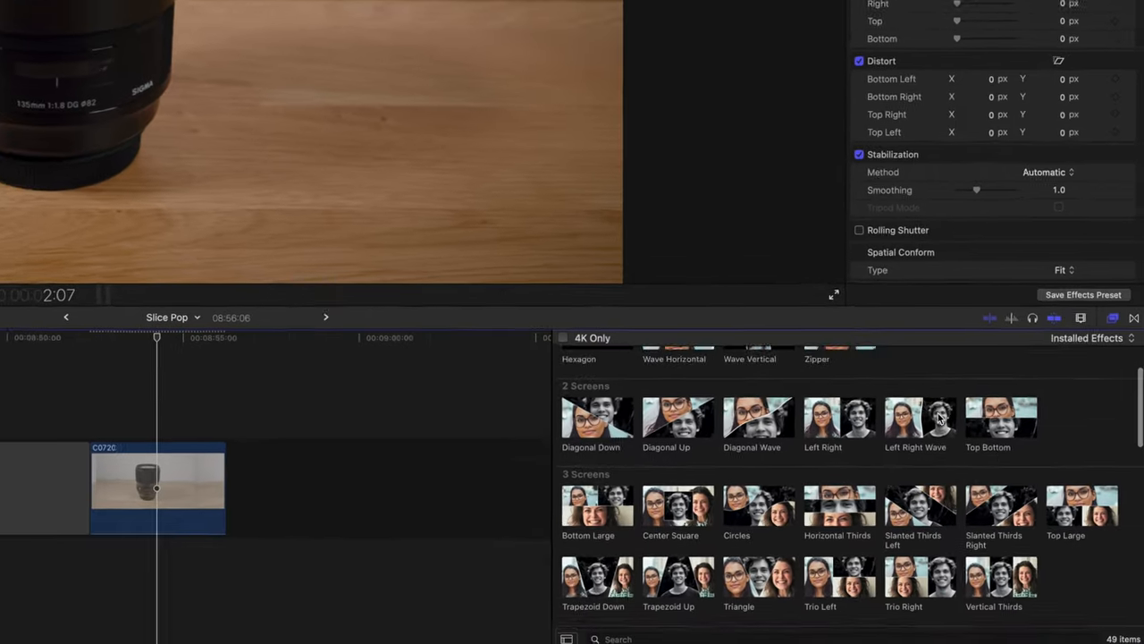
# Scroll the Slice Pop effects browser down to the 3 Screens category
pyautogui.scroll(-3)
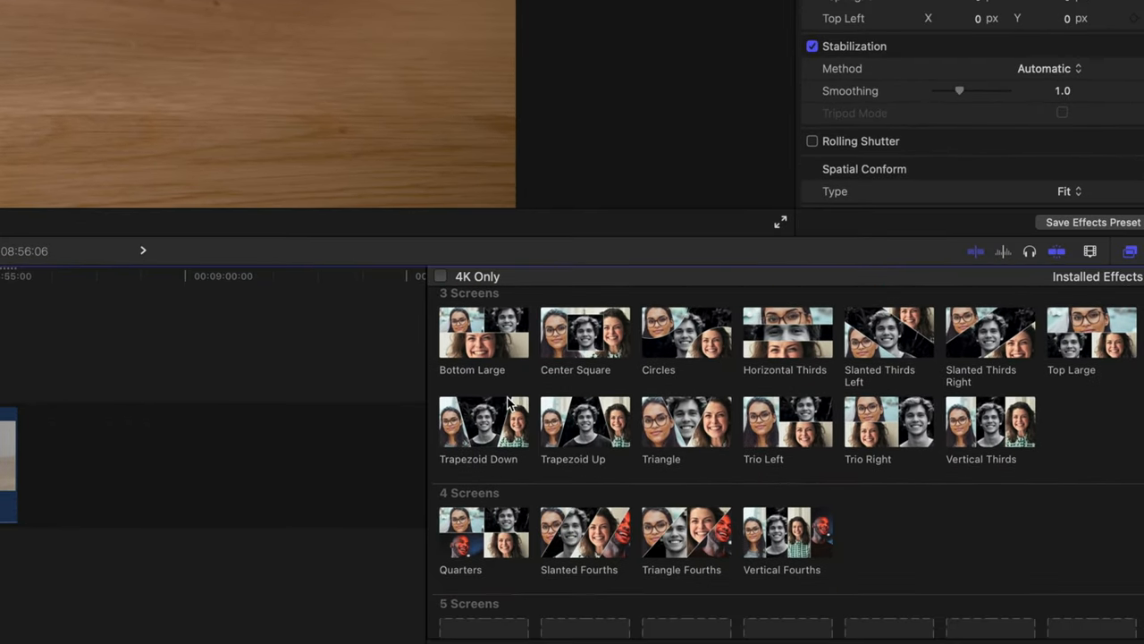
pyautogui.scroll(-3)
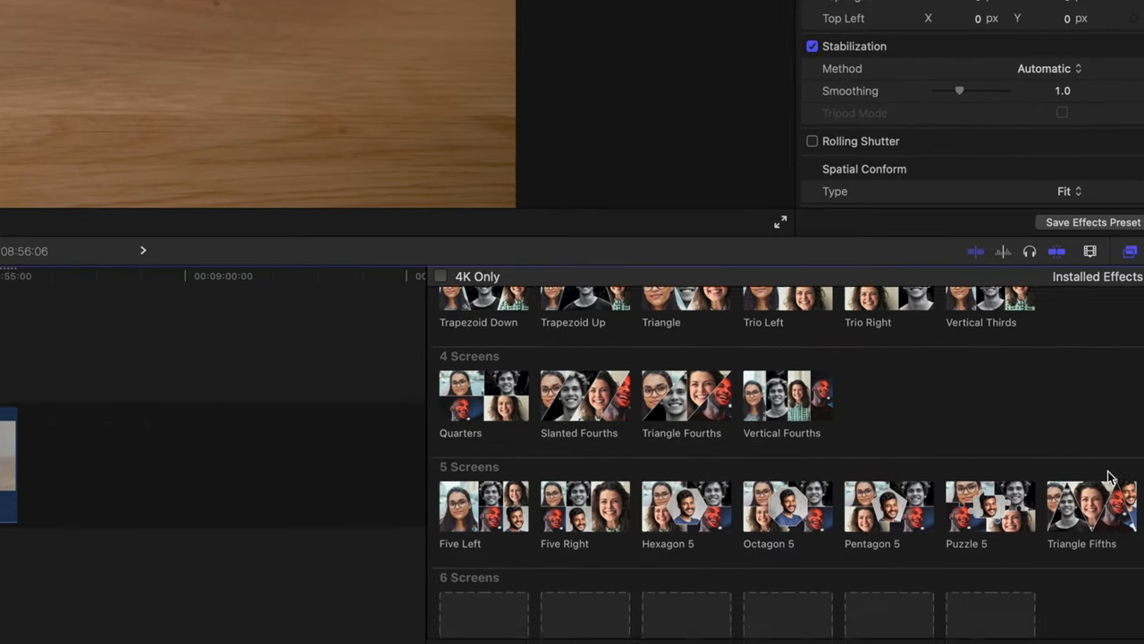
pyautogui.scroll(-3)
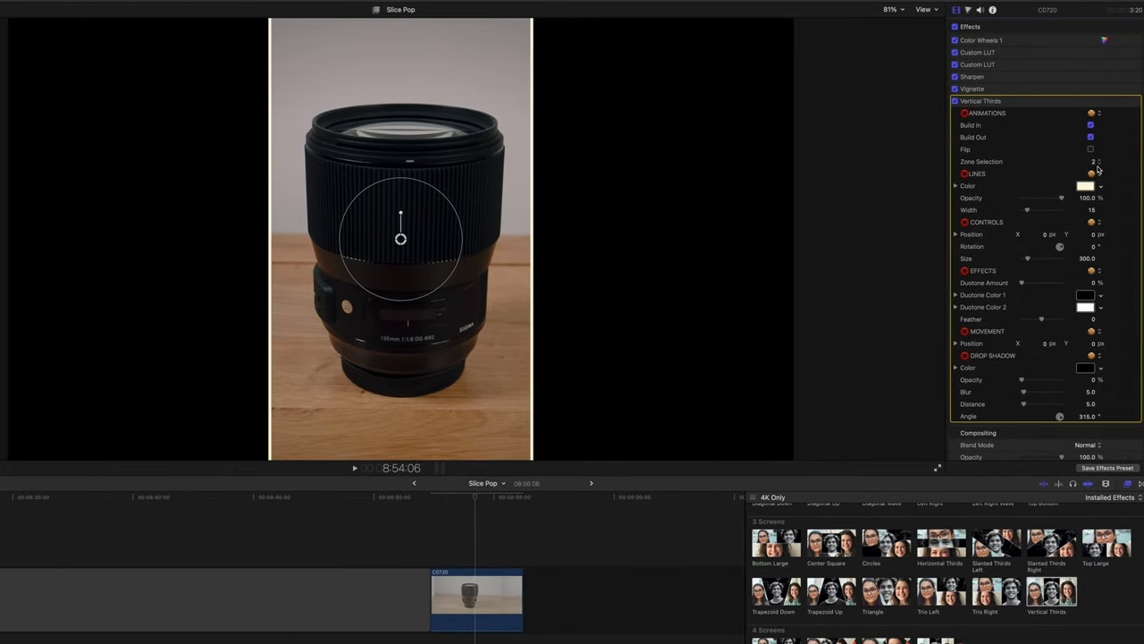
# Set Zone Selection to 1 and test the Size slider, restoring the original size
pyautogui.click(1099, 158)
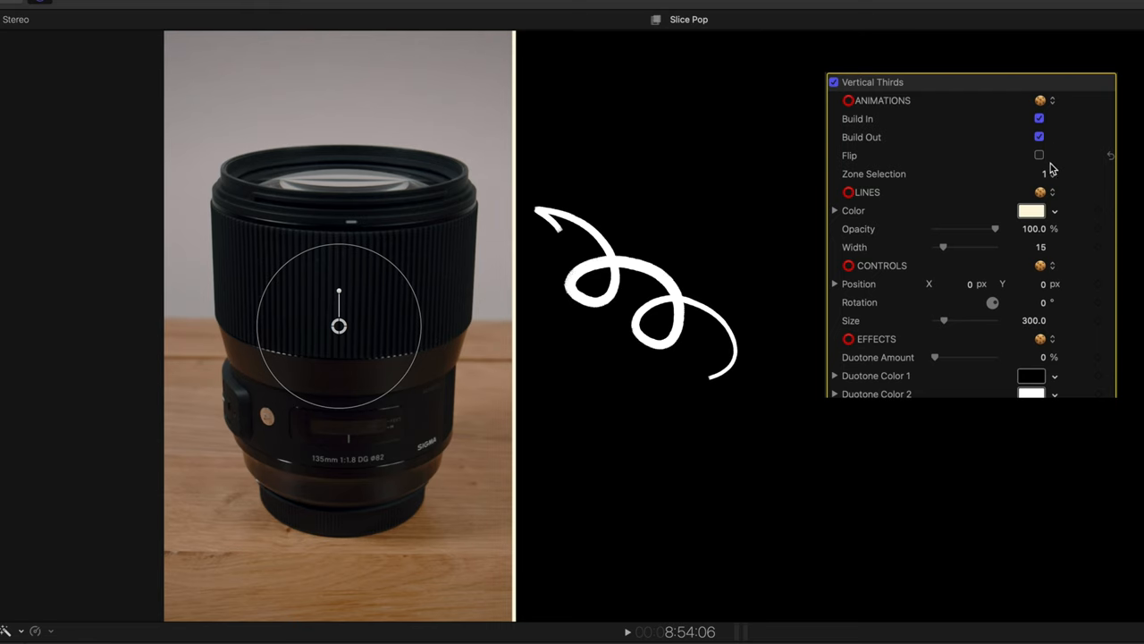
pyautogui.click(1031, 210)
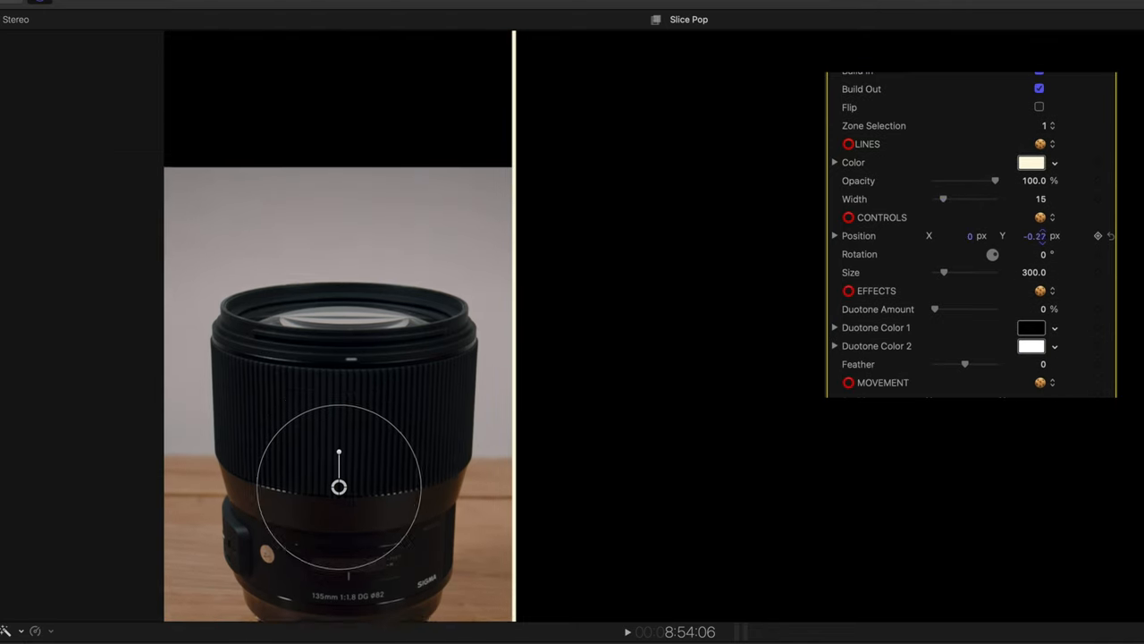
pyautogui.moveTo(943, 272); pyautogui.dragTo(950, 273)
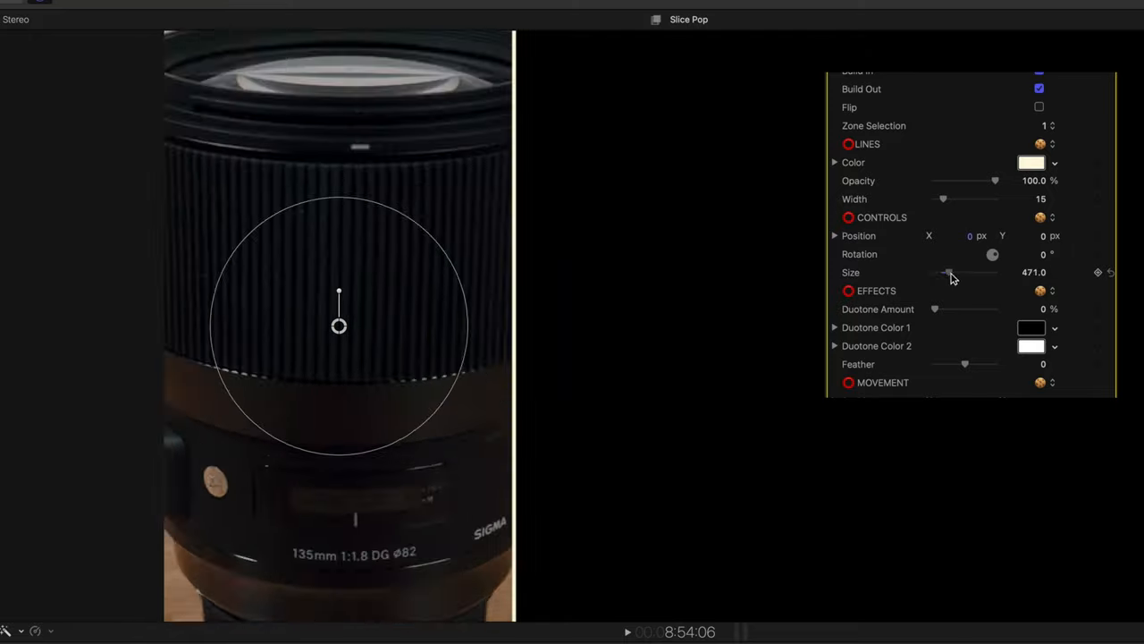
pyautogui.moveTo(950, 272); pyautogui.dragTo(943, 272)
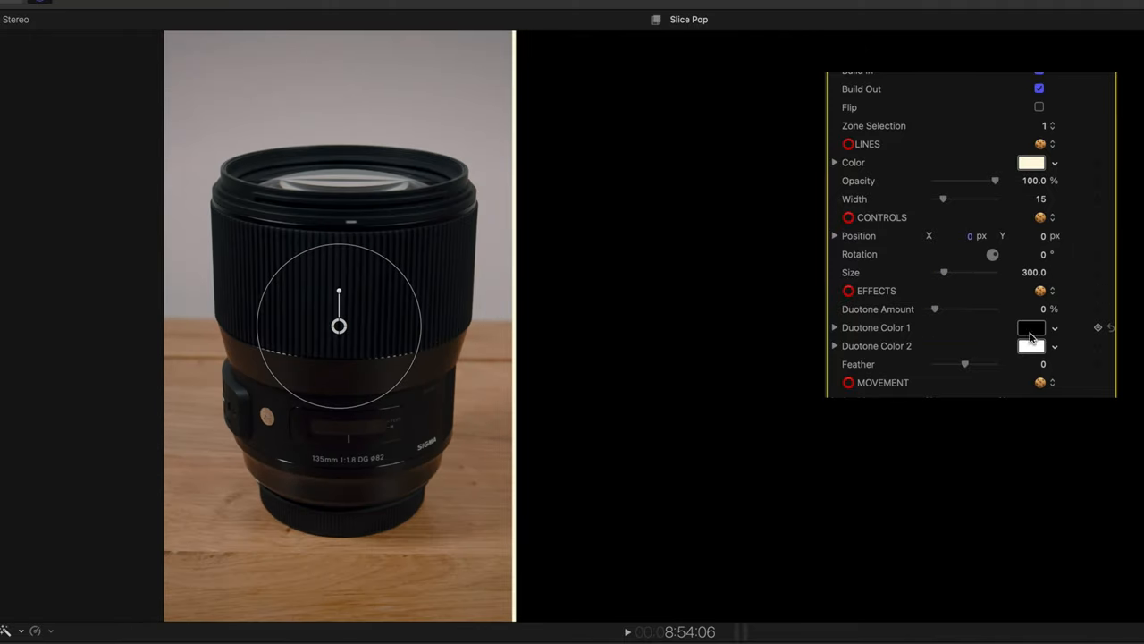
# Pick red and teal duotone colours and test the Duotone Amount slider
pyautogui.click(1030, 327)
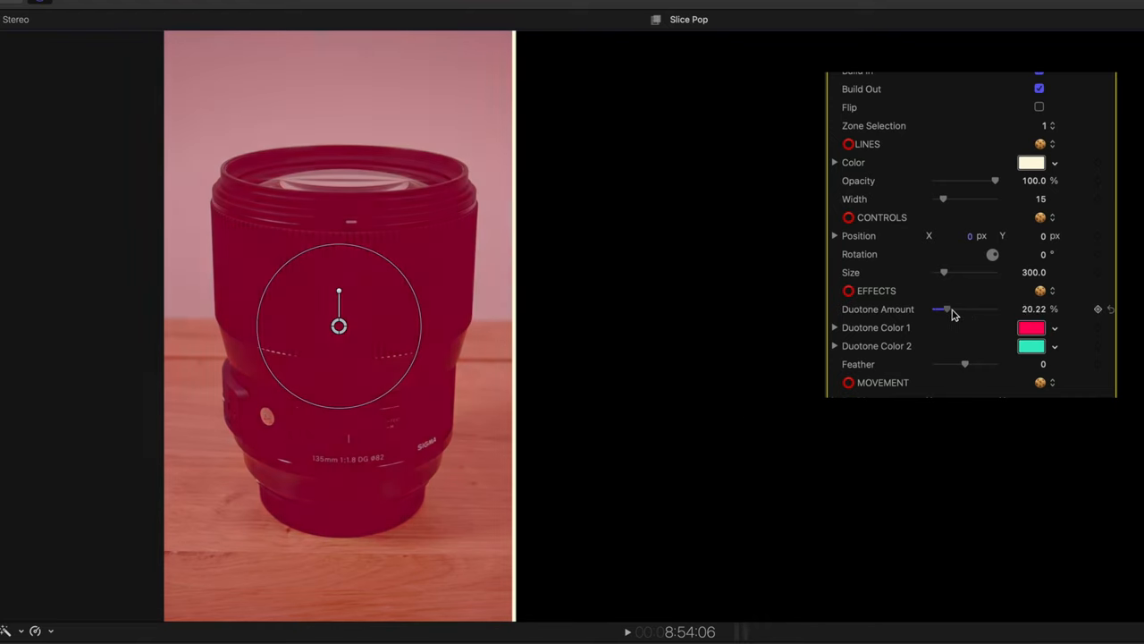
pyautogui.moveTo(949, 308); pyautogui.dragTo(945, 308)
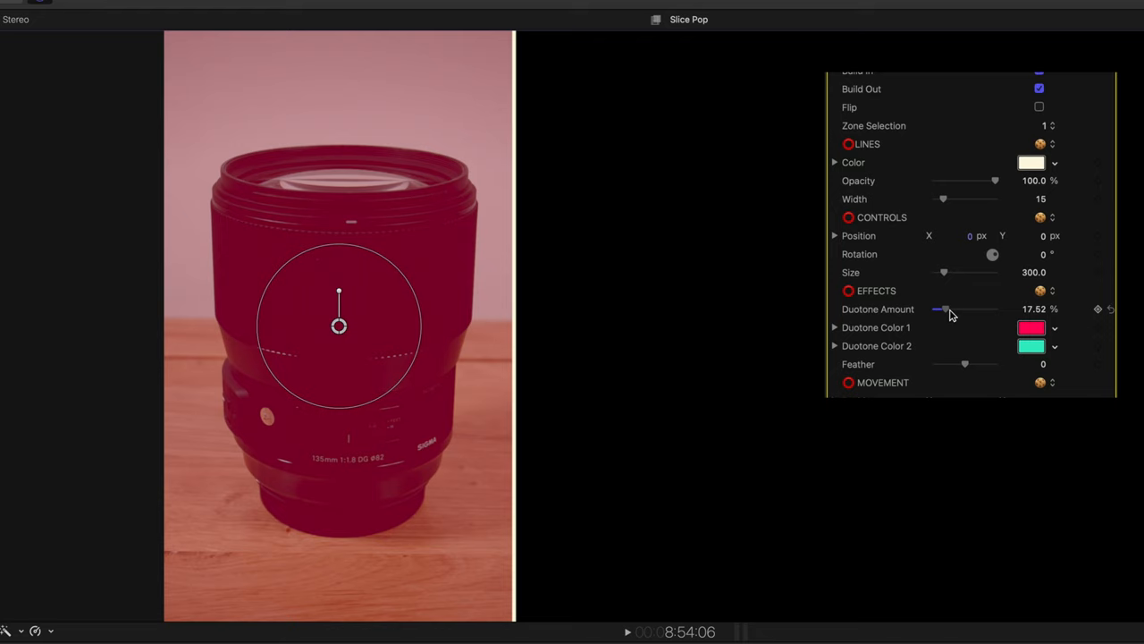
pyautogui.moveTo(945, 309); pyautogui.dragTo(935, 308)
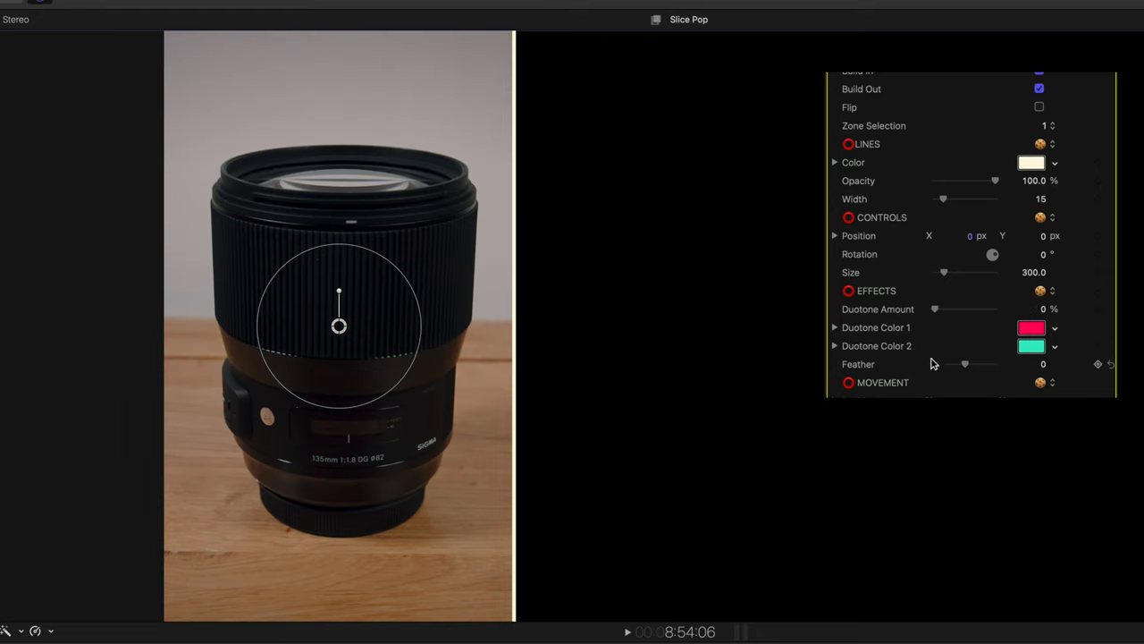
pyautogui.moveTo(971, 369)
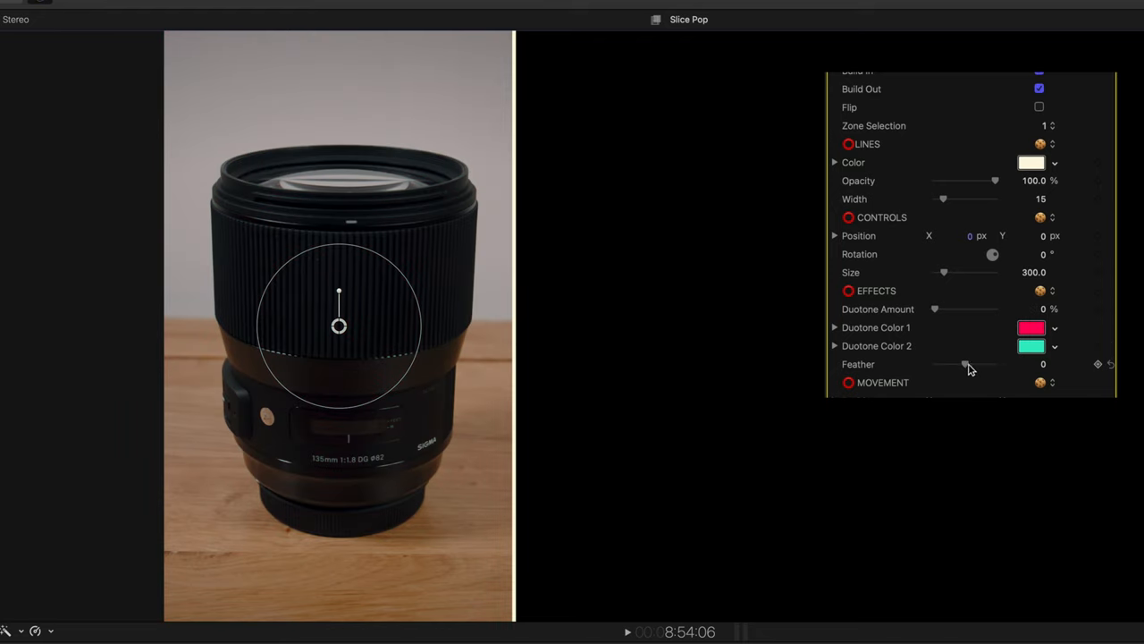
# Test outward and inward Feather on the panel edges, then return to no feathering
pyautogui.moveTo(966, 364); pyautogui.dragTo(995, 364)
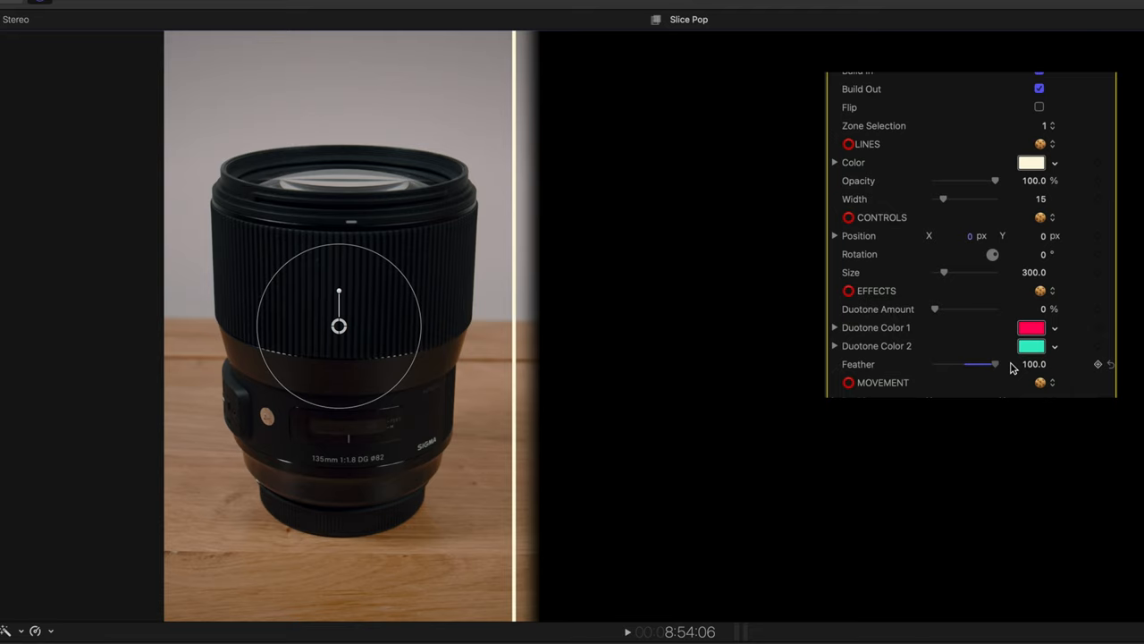
pyautogui.moveTo(994, 364); pyautogui.dragTo(935, 364)
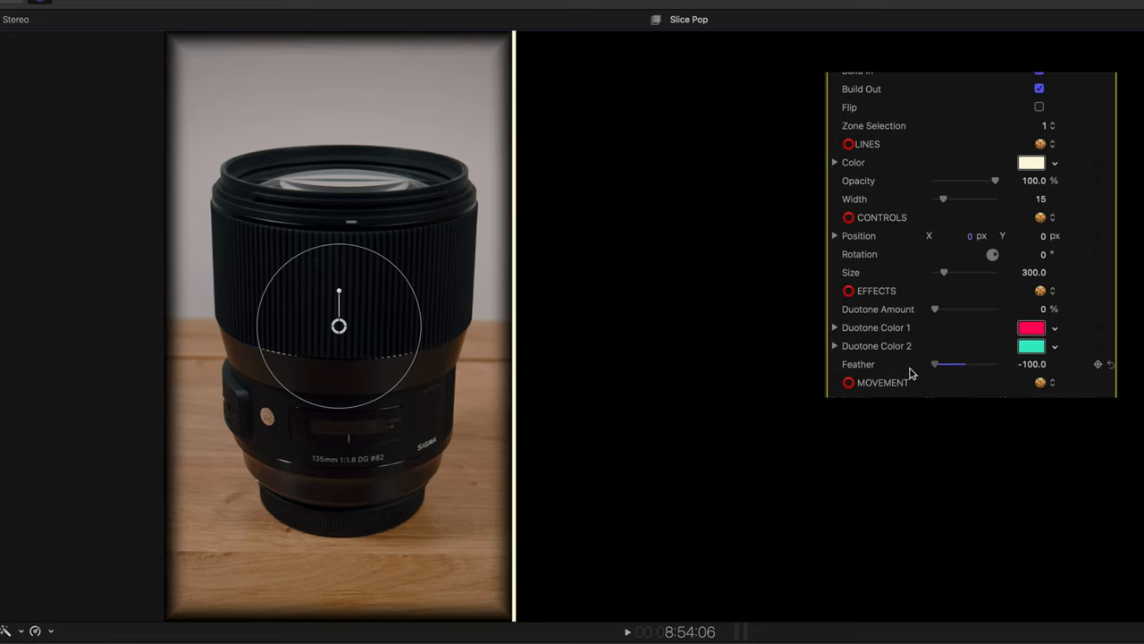
pyautogui.moveTo(948, 364); pyautogui.dragTo(975, 364)
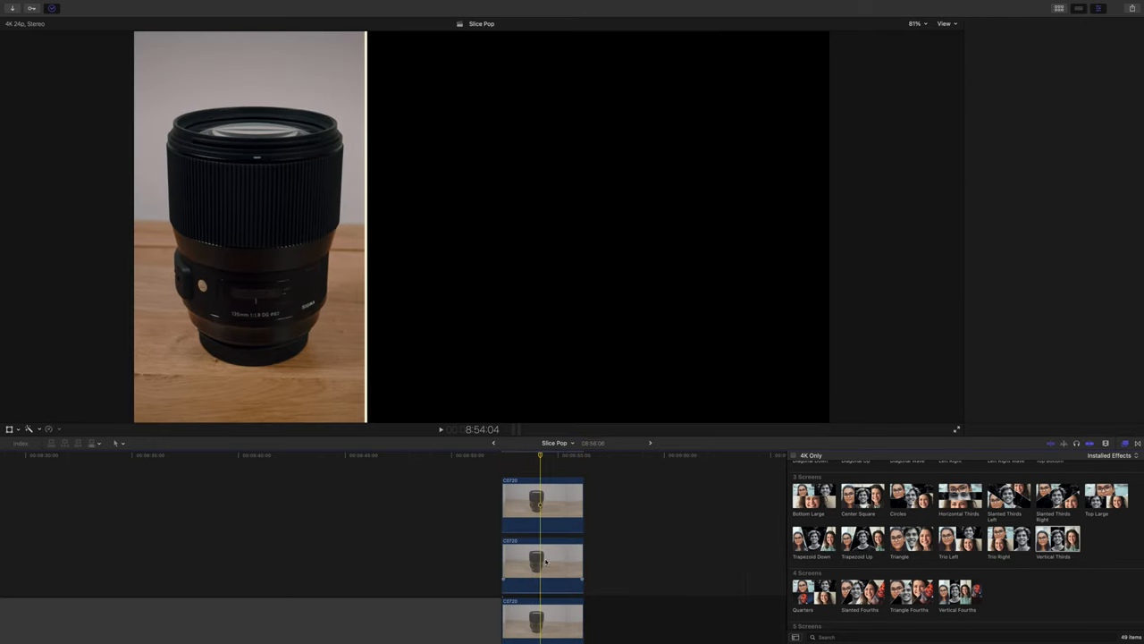
# Select the second stacked lens clip copy and set its Zone Selection to 2
pyautogui.click(542, 561)
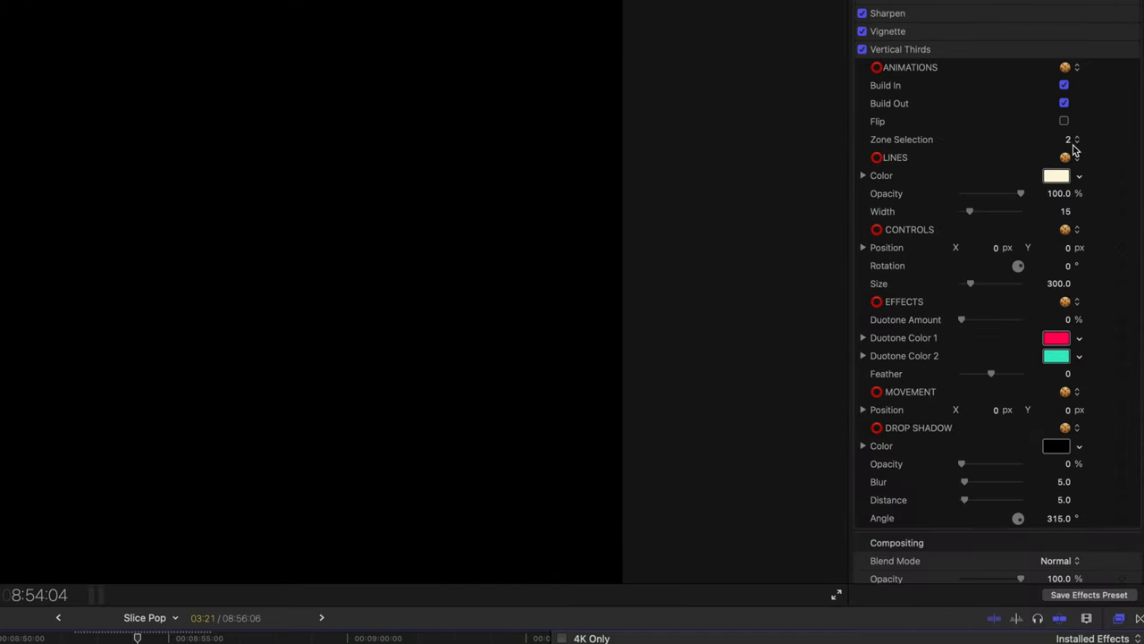
pyautogui.click(1068, 139)
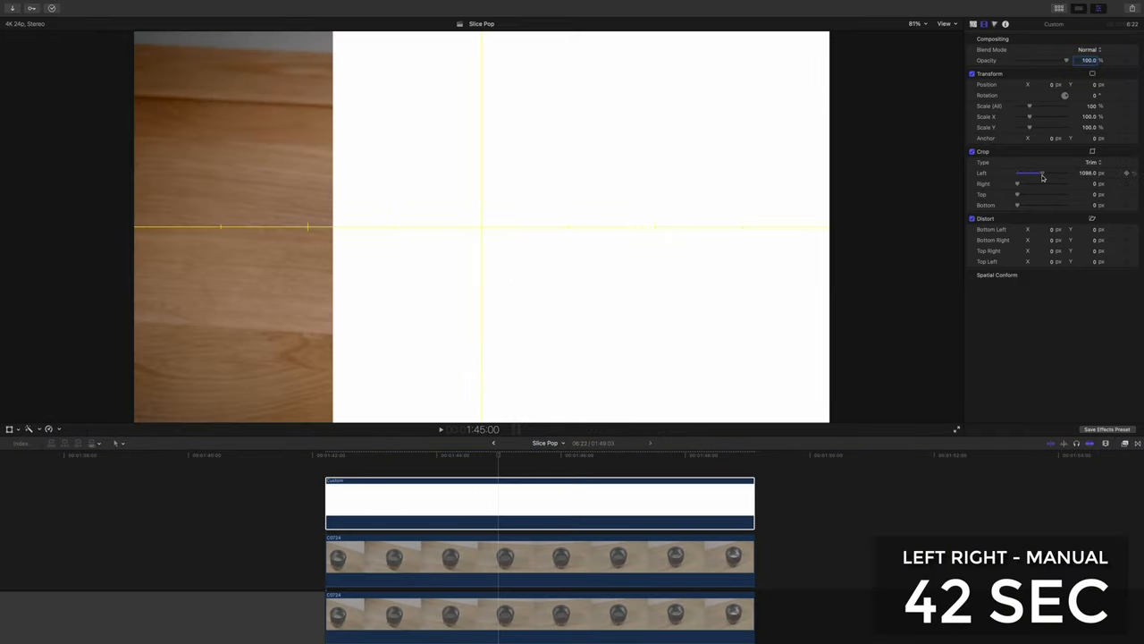
# Crop the white top layer's Left edge to about 1098 px
pyautogui.moveTo(1017, 183); pyautogui.dragTo(1062, 183)
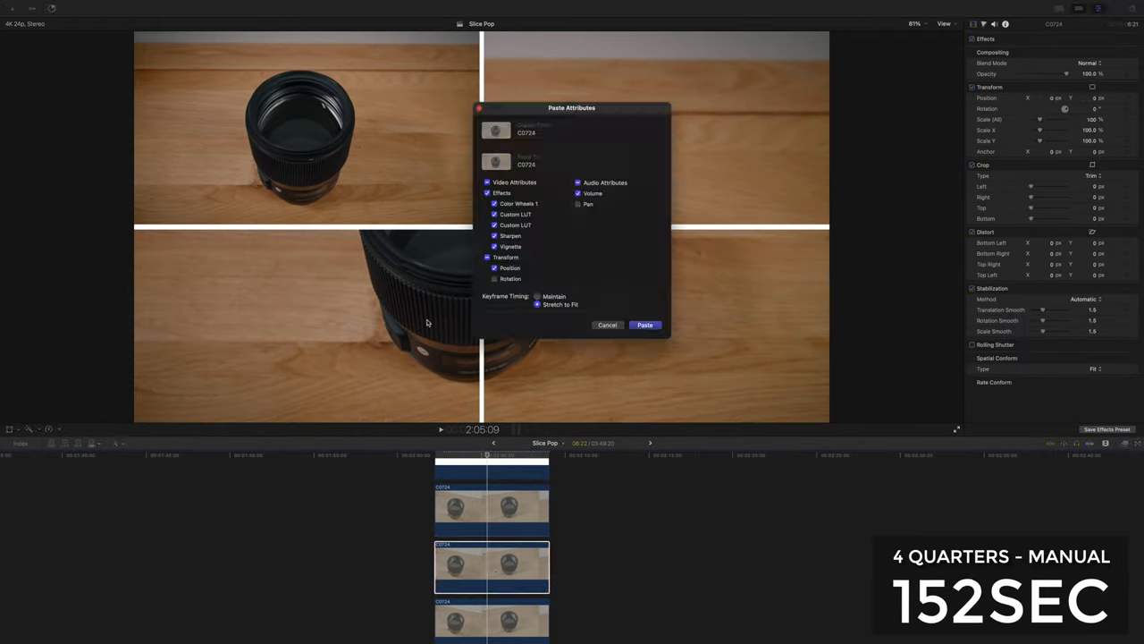
# Paste the Effects and Transform Position attributes onto another lens clip copy
pyautogui.click(645, 325)
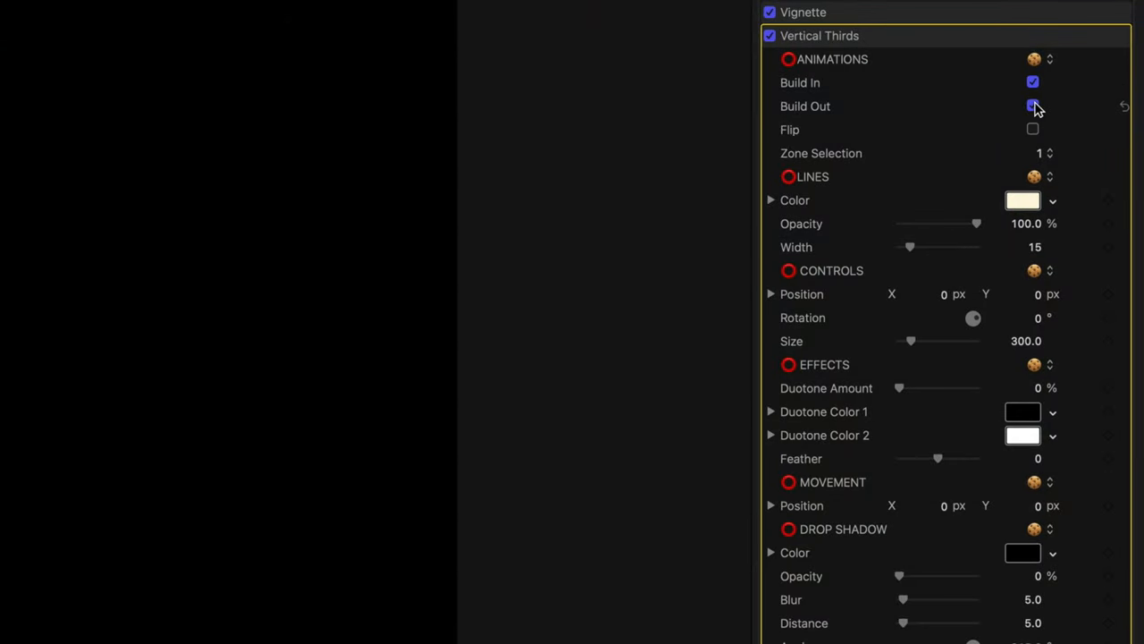
# Keep Build Out enabled and turn on Flip for the Vertical Thirds animation
pyautogui.click(1032, 105)
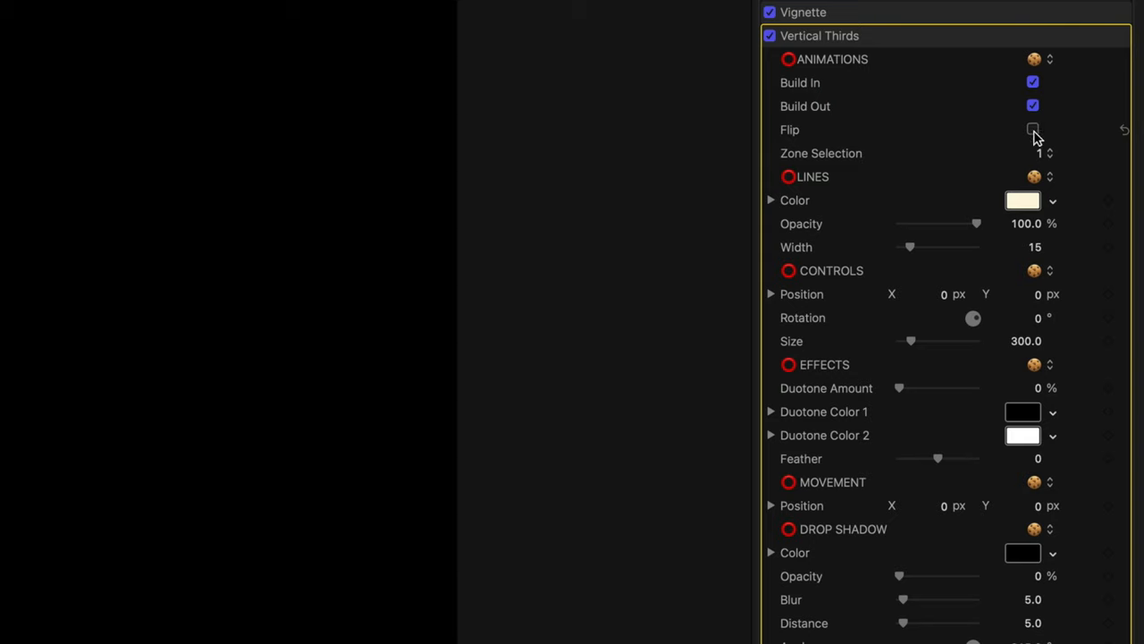
pyautogui.click(1033, 130)
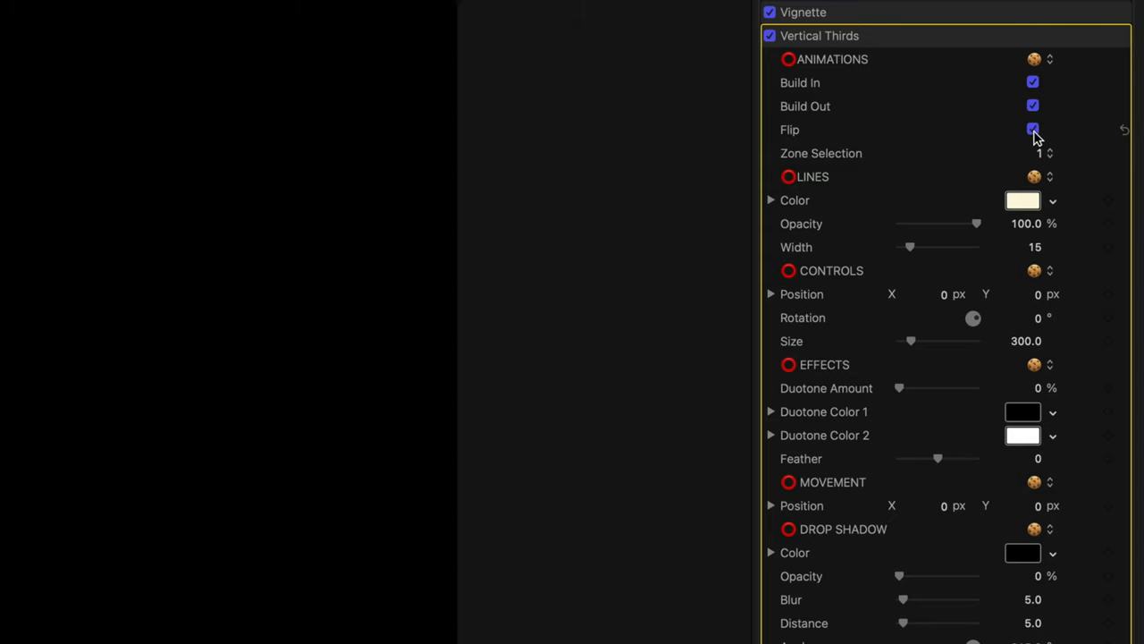